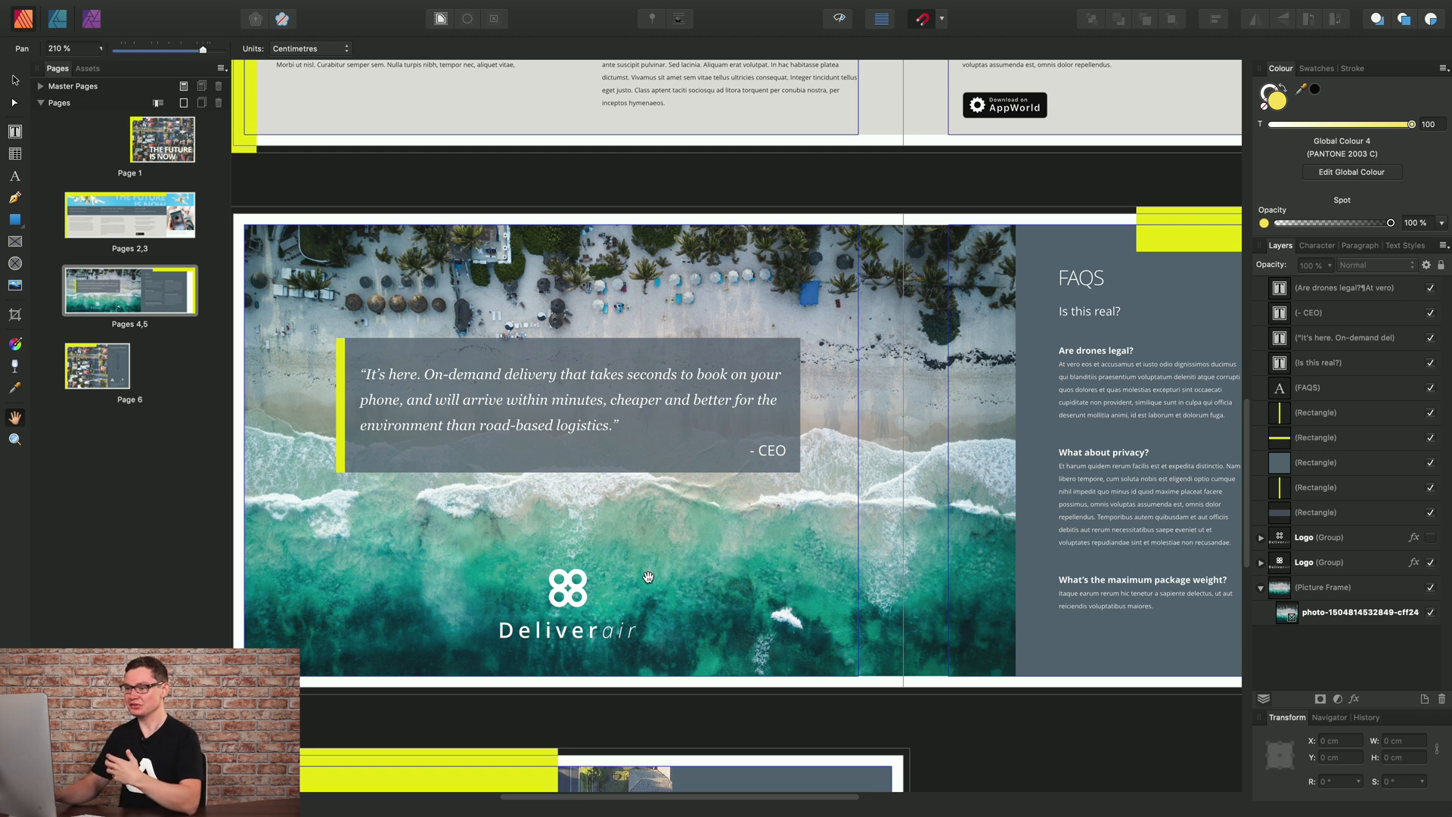
mouse_move(689, 367)
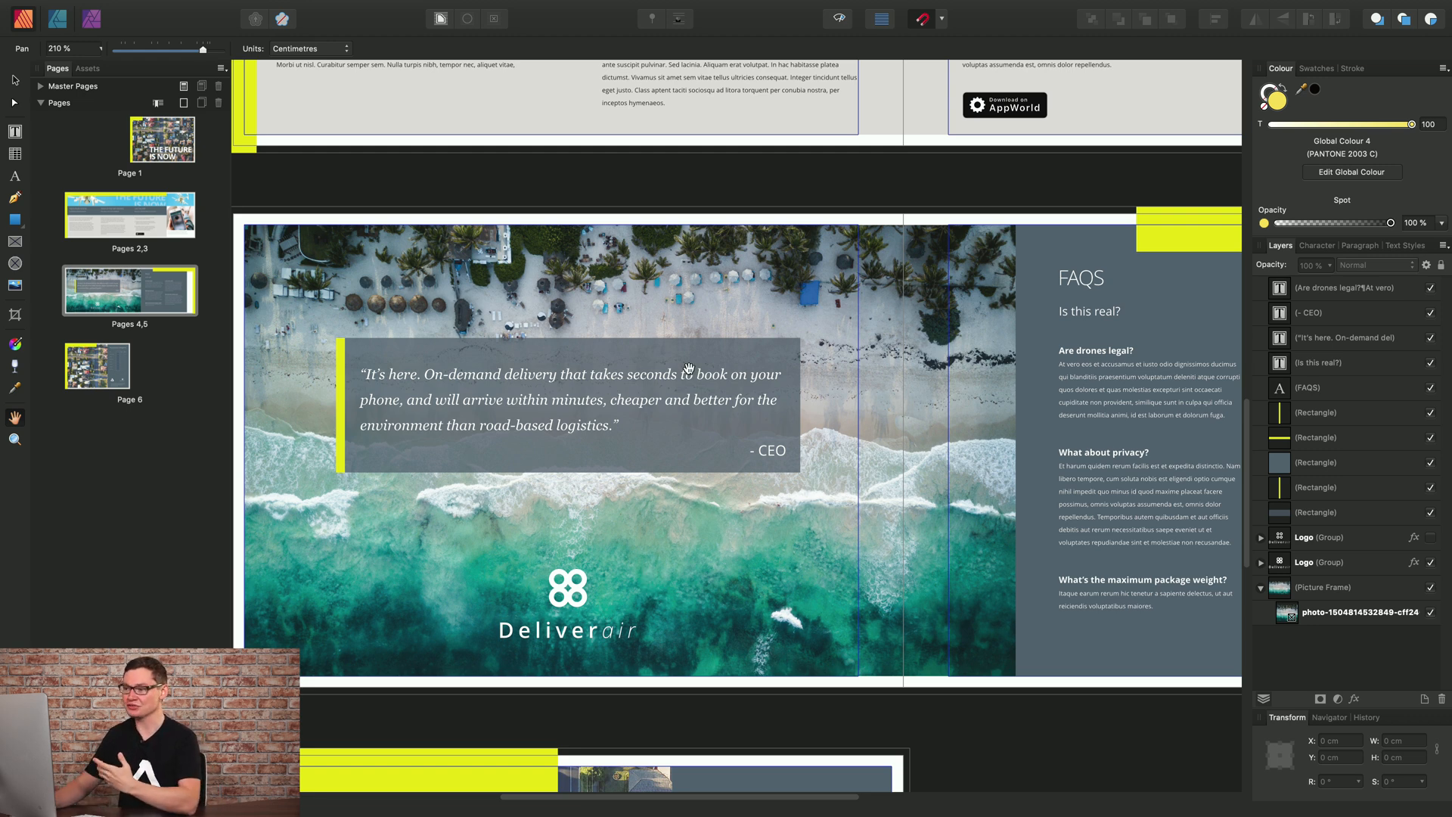
mouse_move(722, 314)
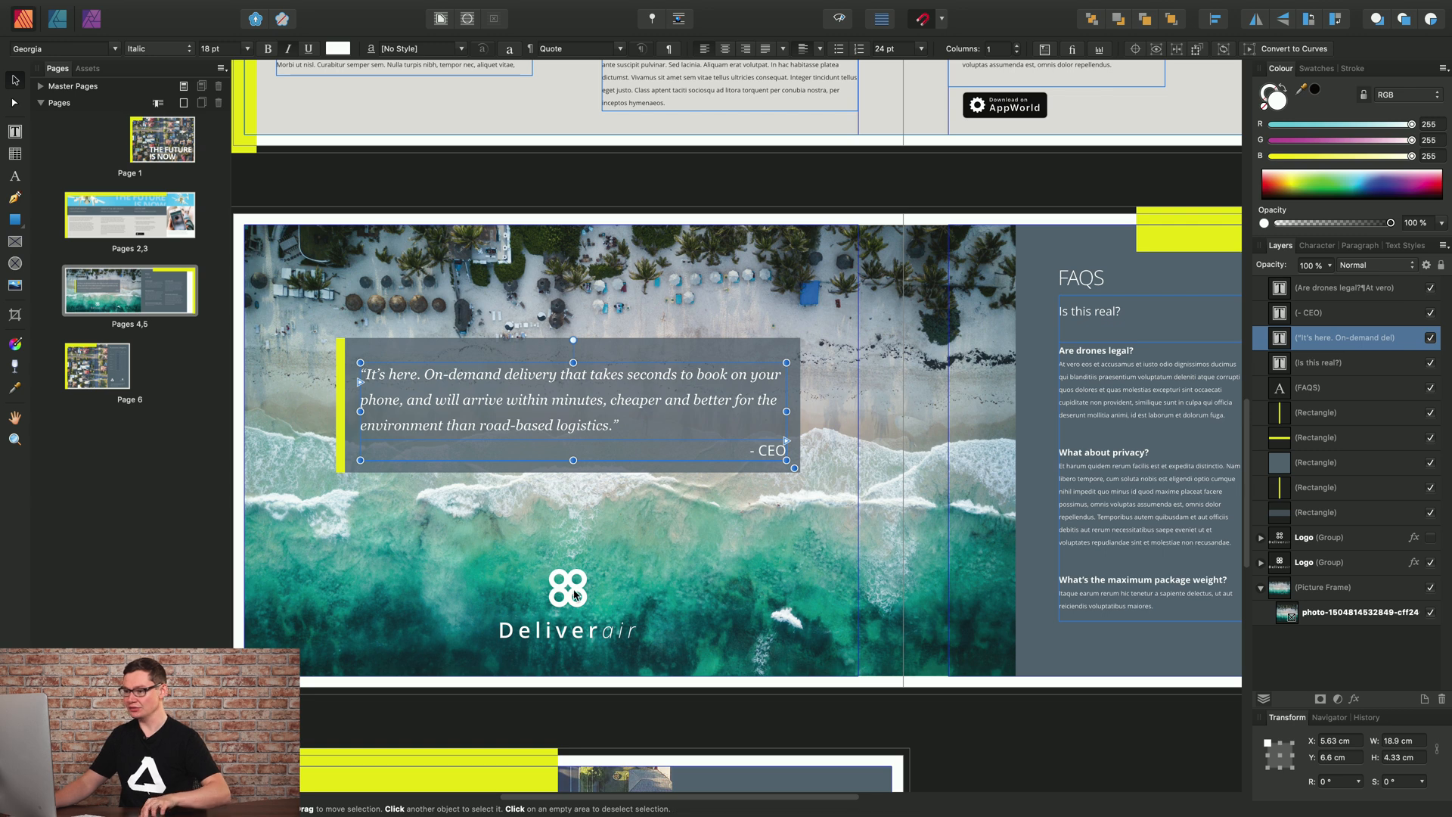
- Shift-select the CEO quote, FAQ answers, 'Is this real?' heading and Deliverair logo
click(568, 595)
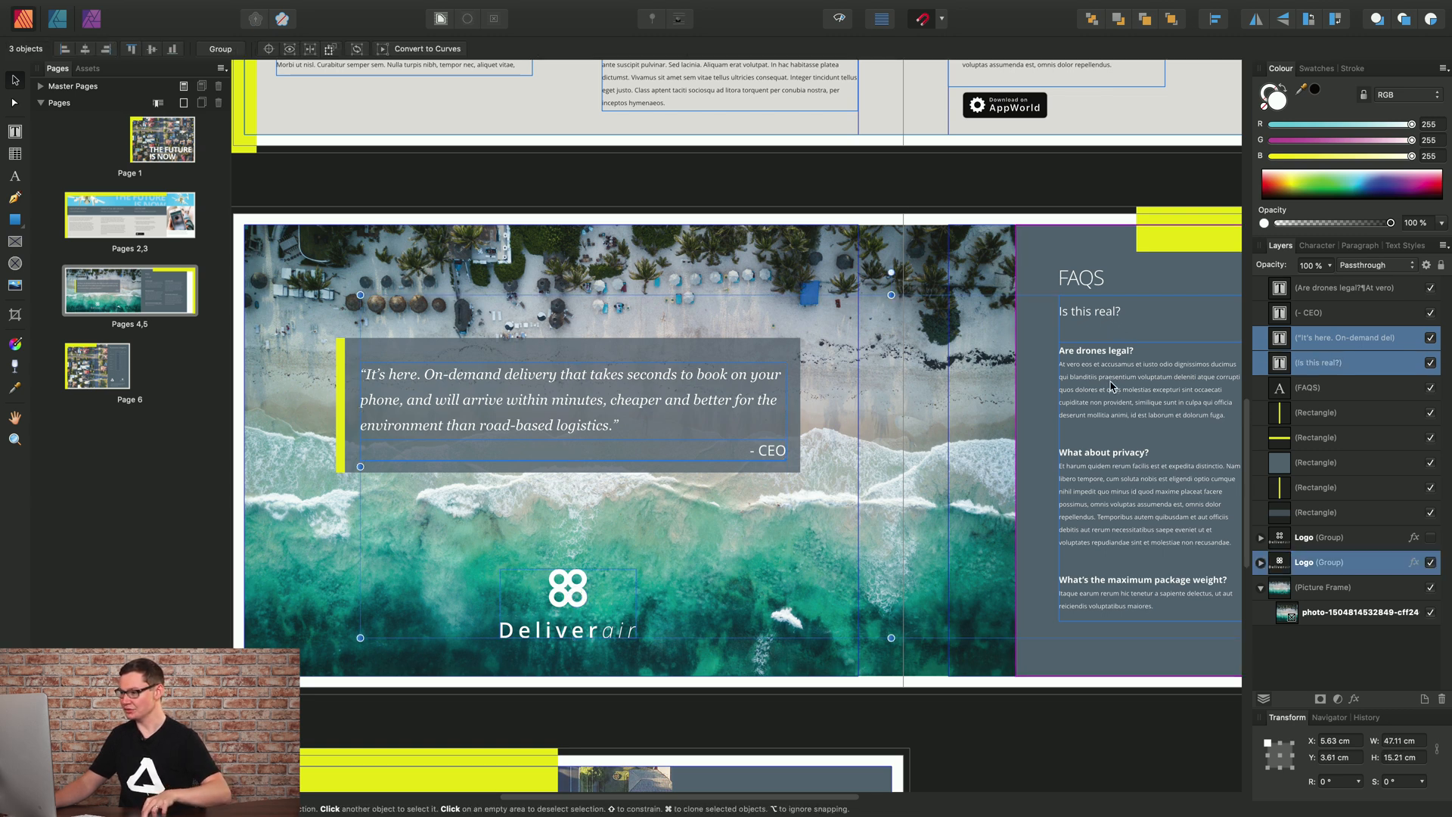
click(1343, 287)
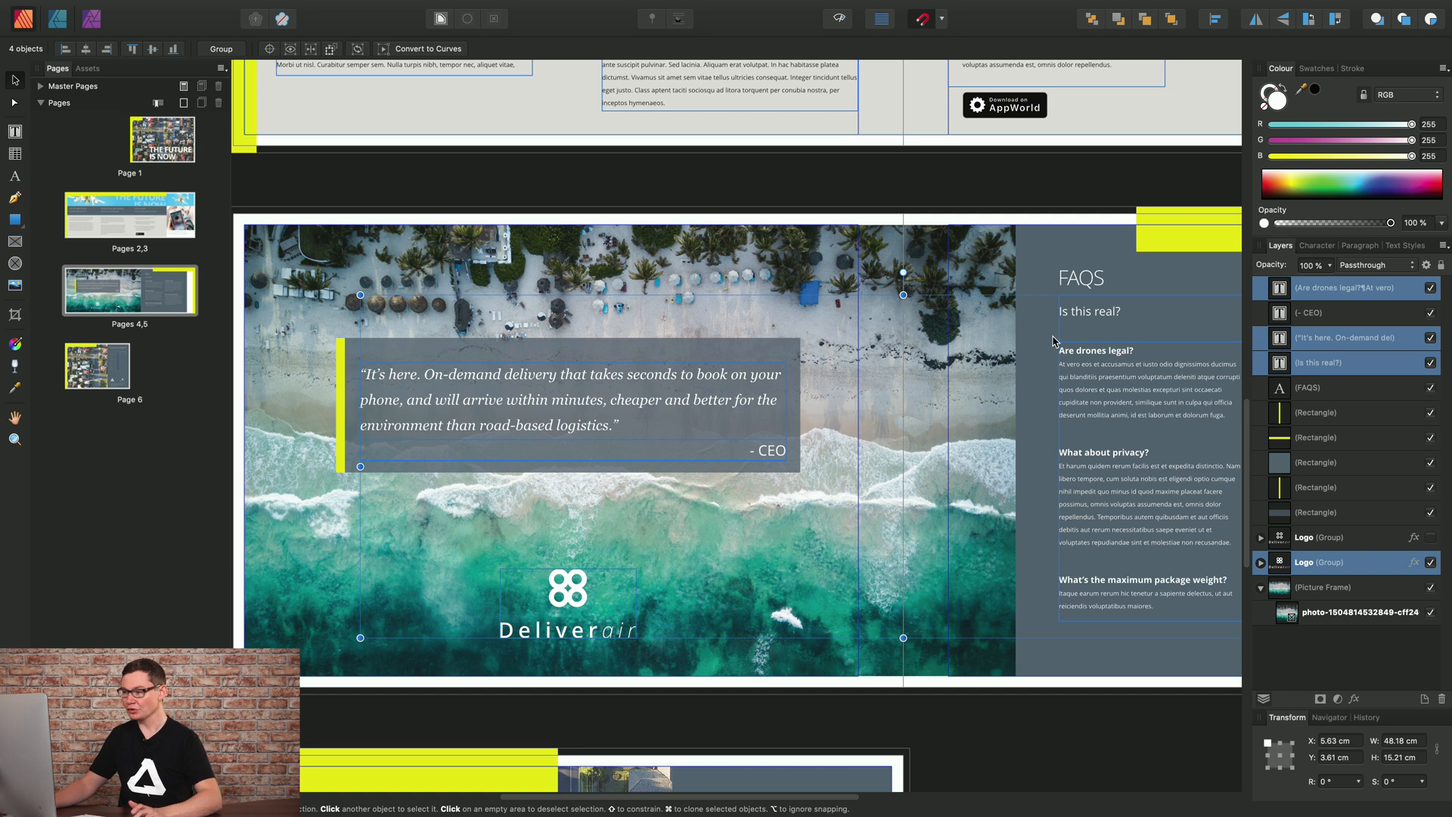
mouse_move(818, 364)
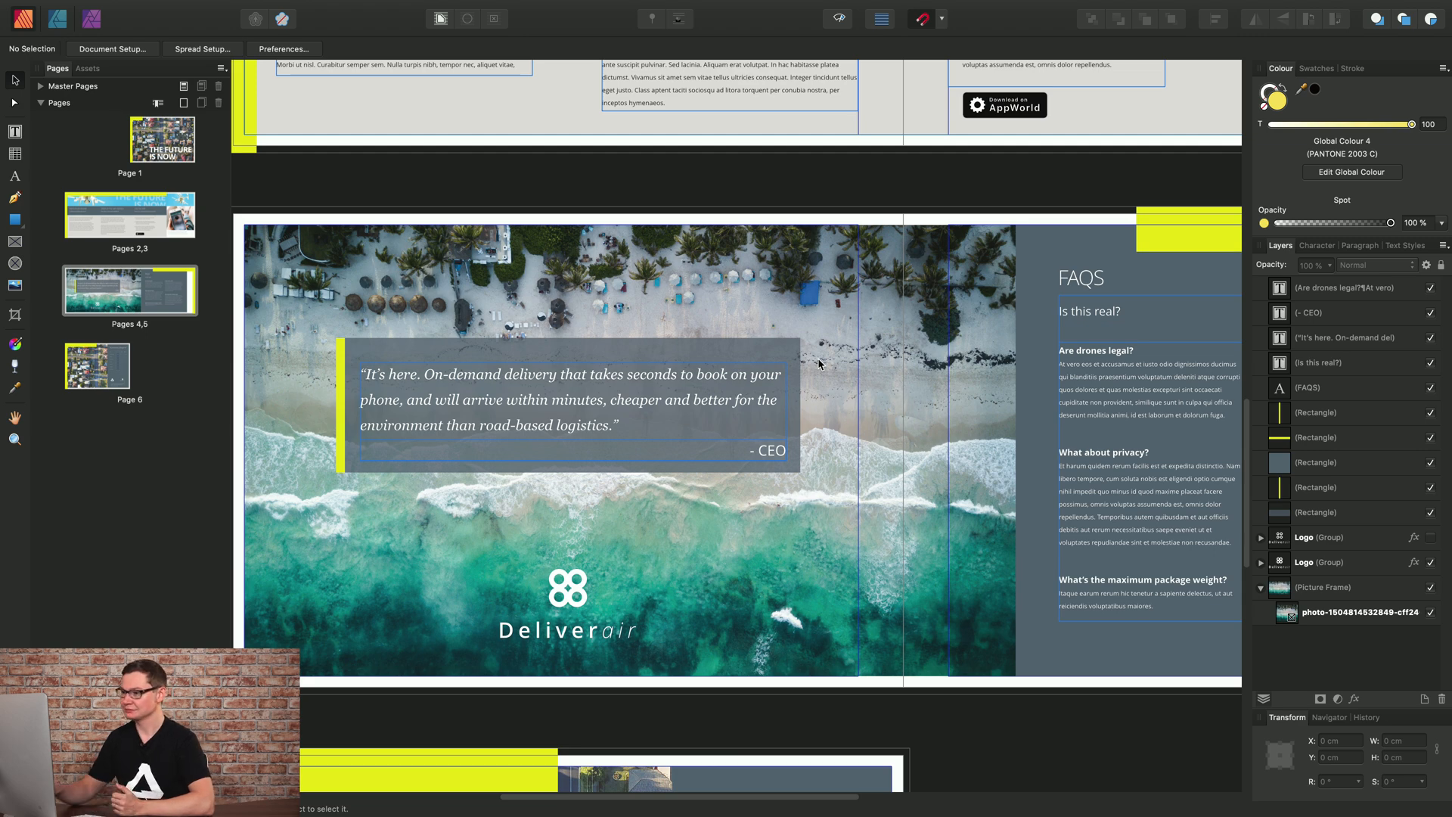
mouse_move(619, 405)
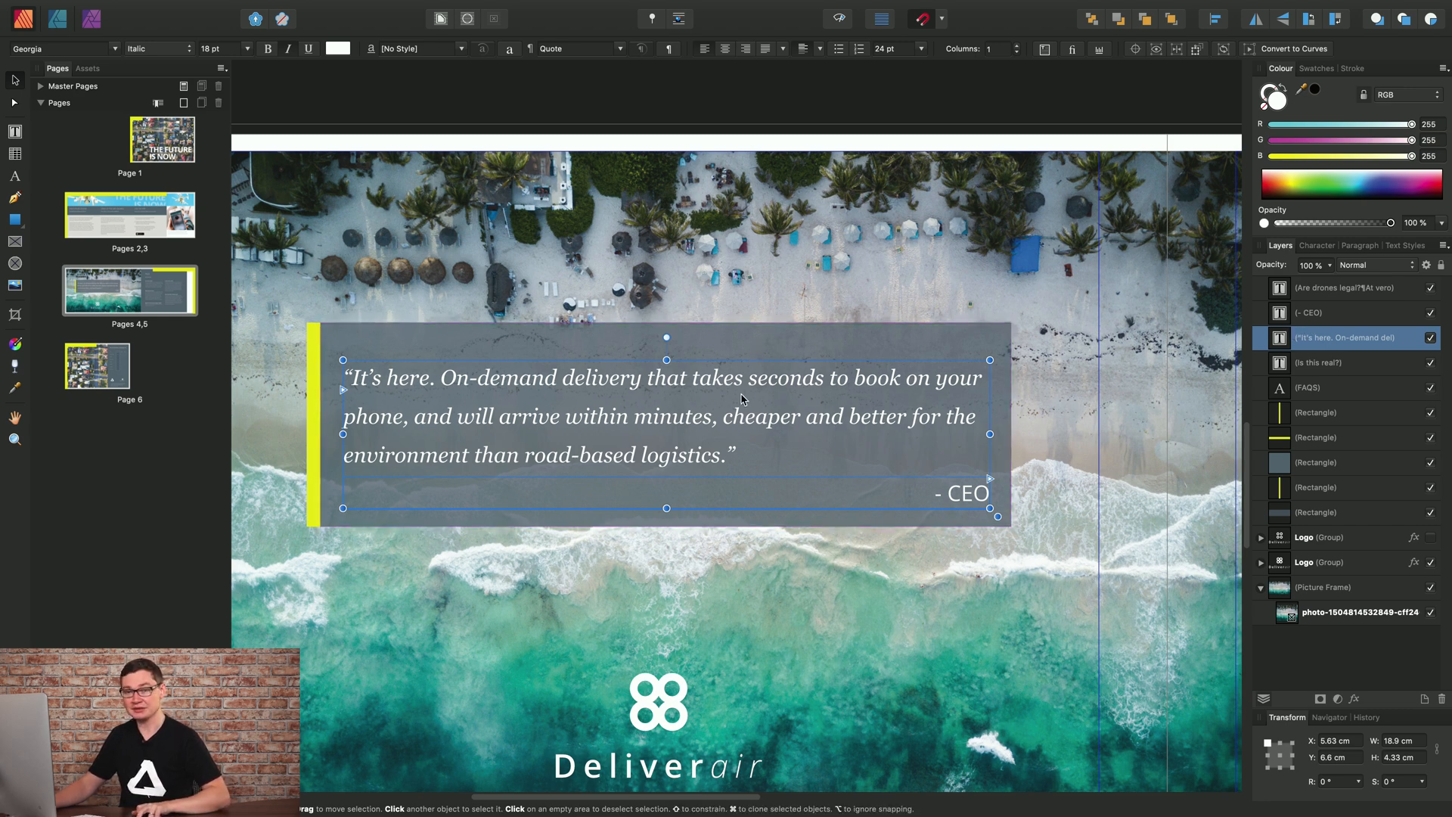
- Zoom in and click through the quote's stack: backing box, photo frame, quote text
click(1315, 512)
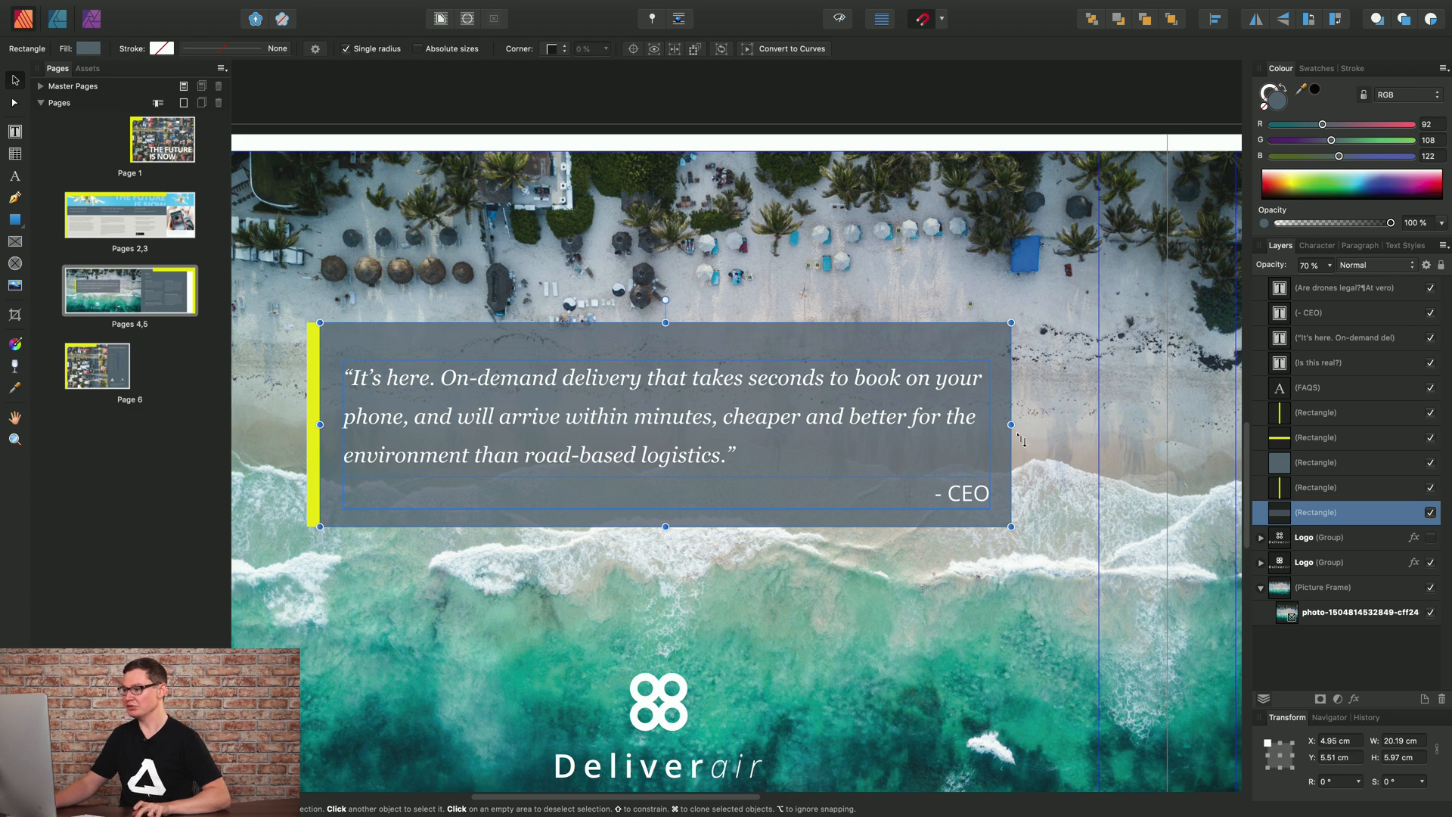
mouse_move(675, 396)
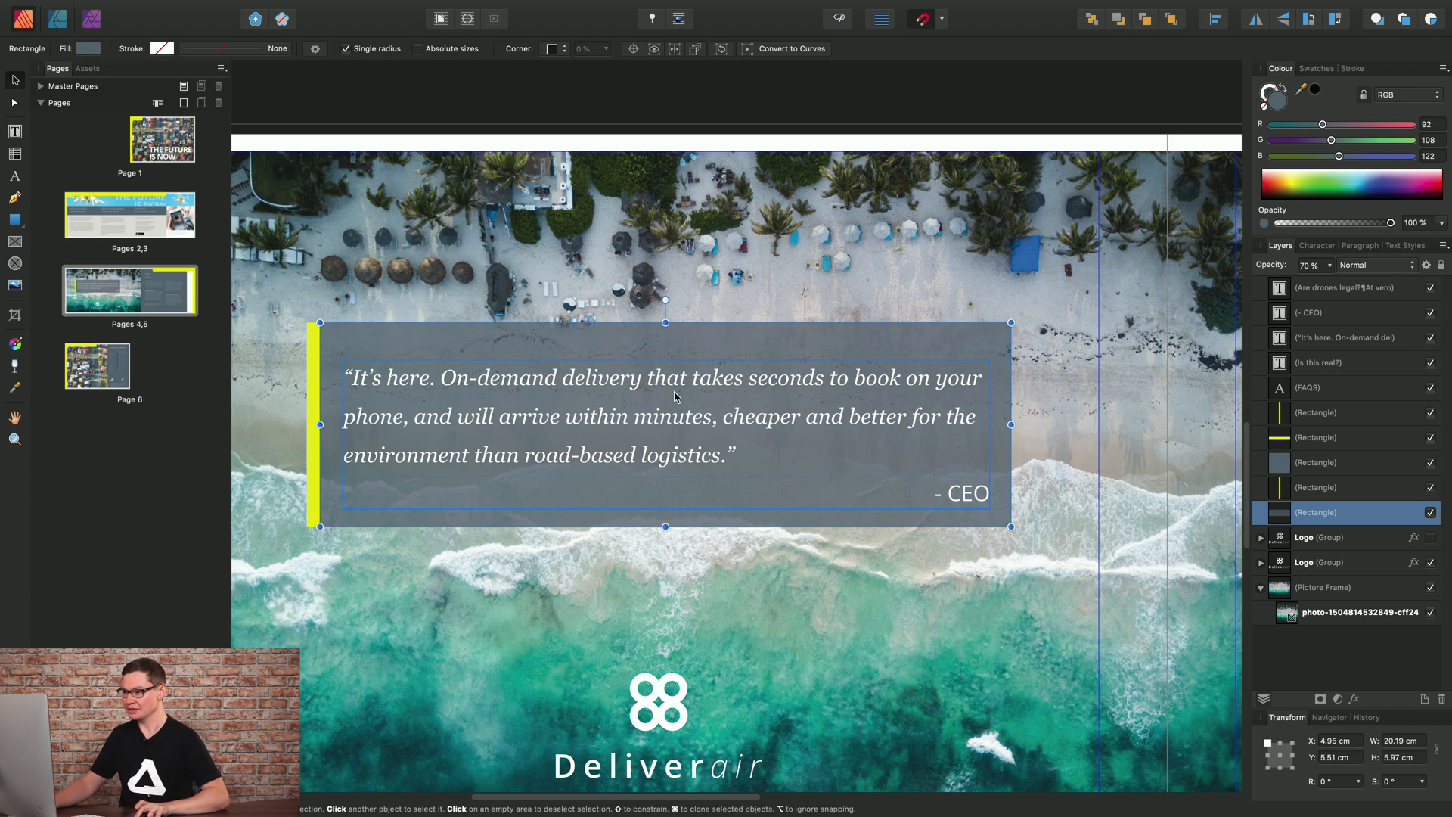
mouse_move(681, 392)
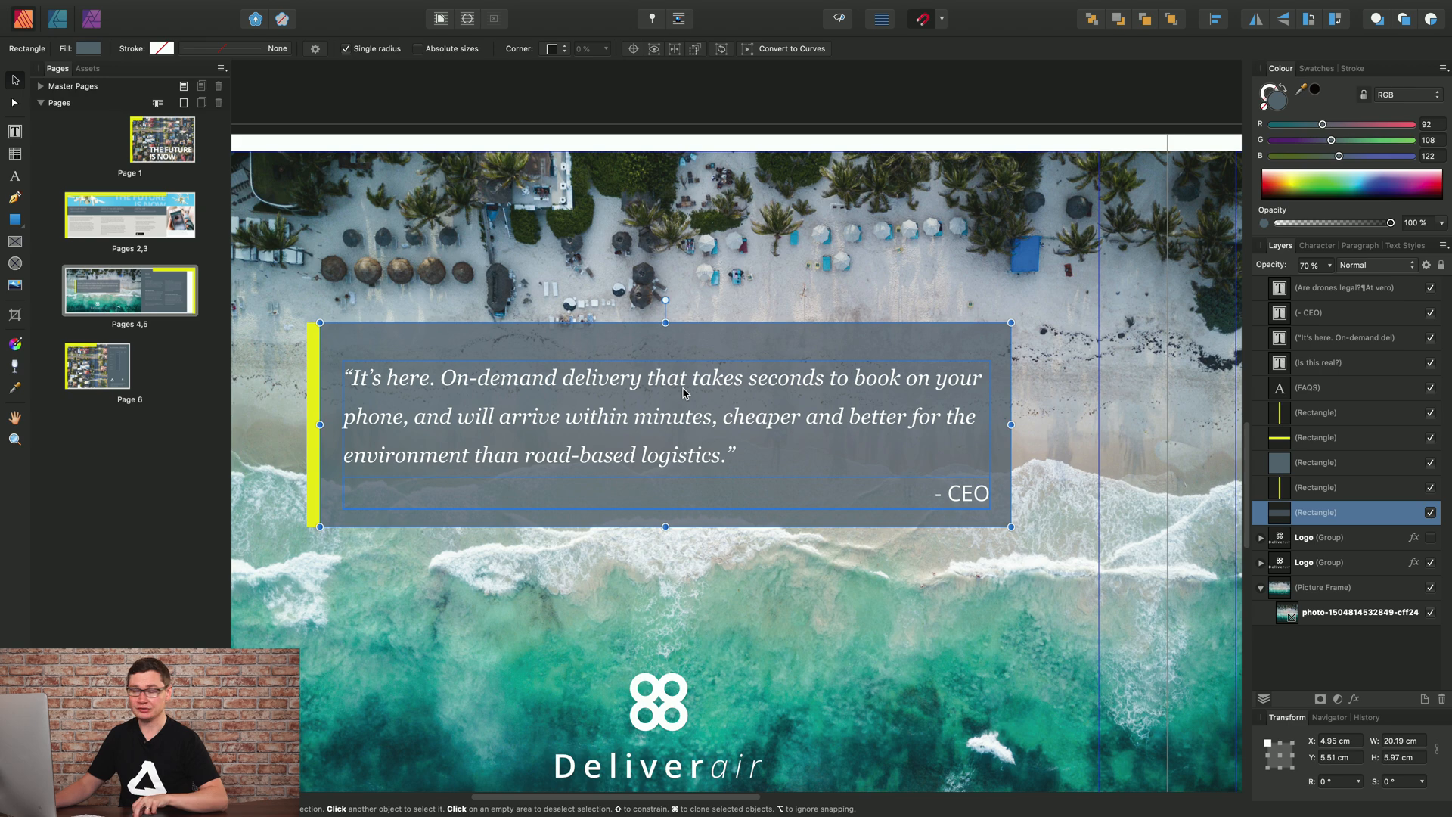
mouse_move(751, 380)
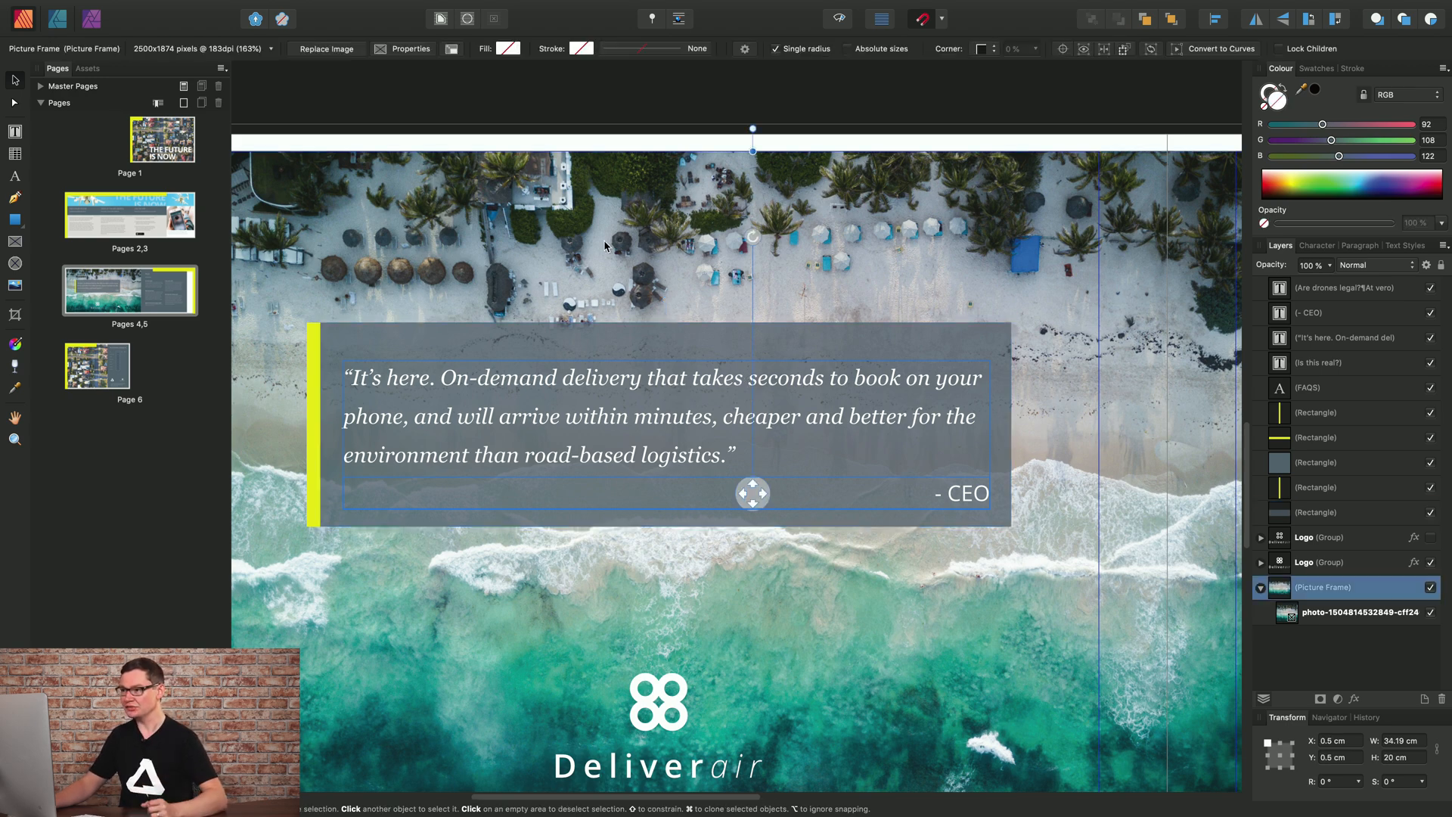
scroll(down, 3)
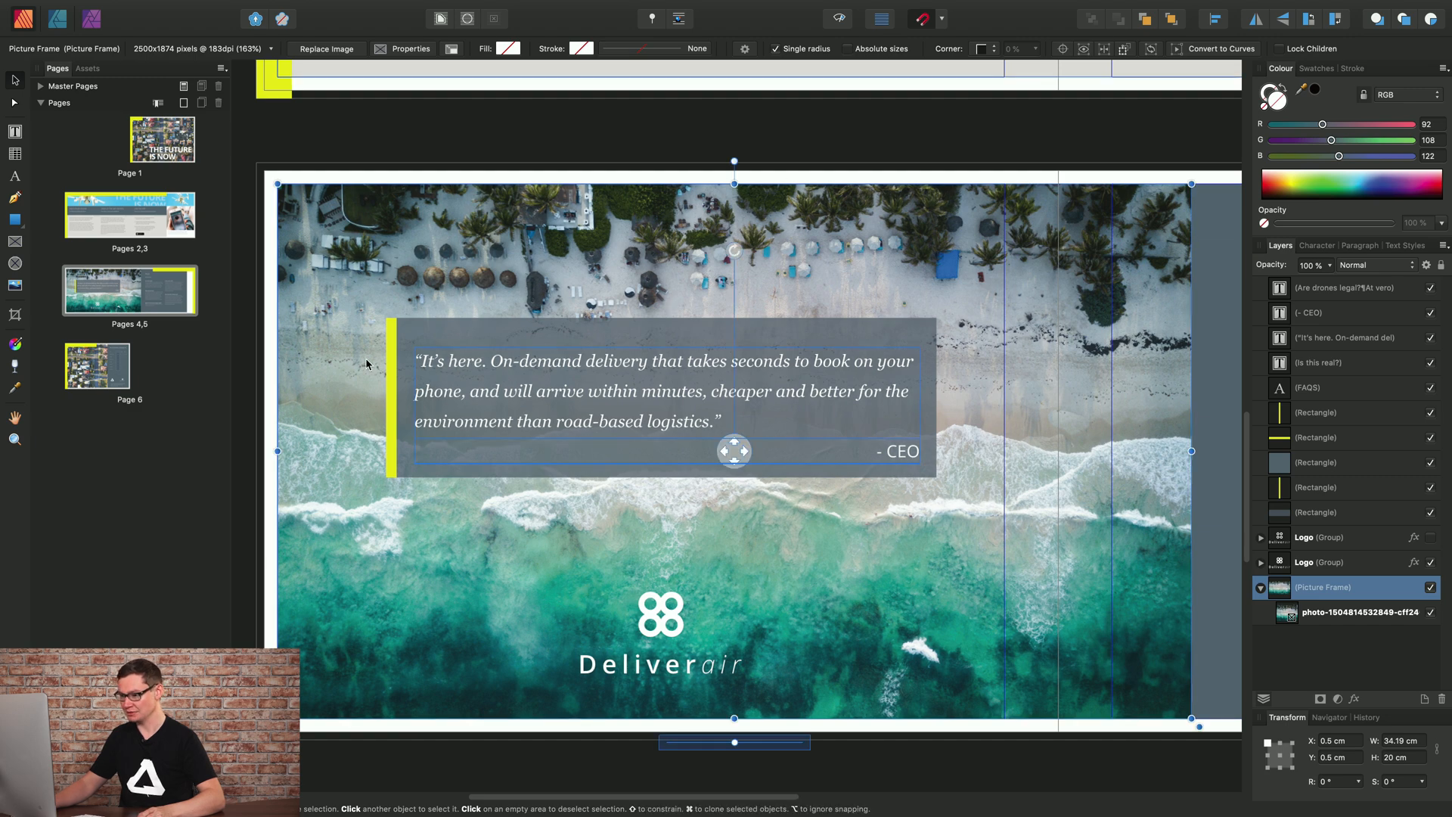
mouse_move(1231, 510)
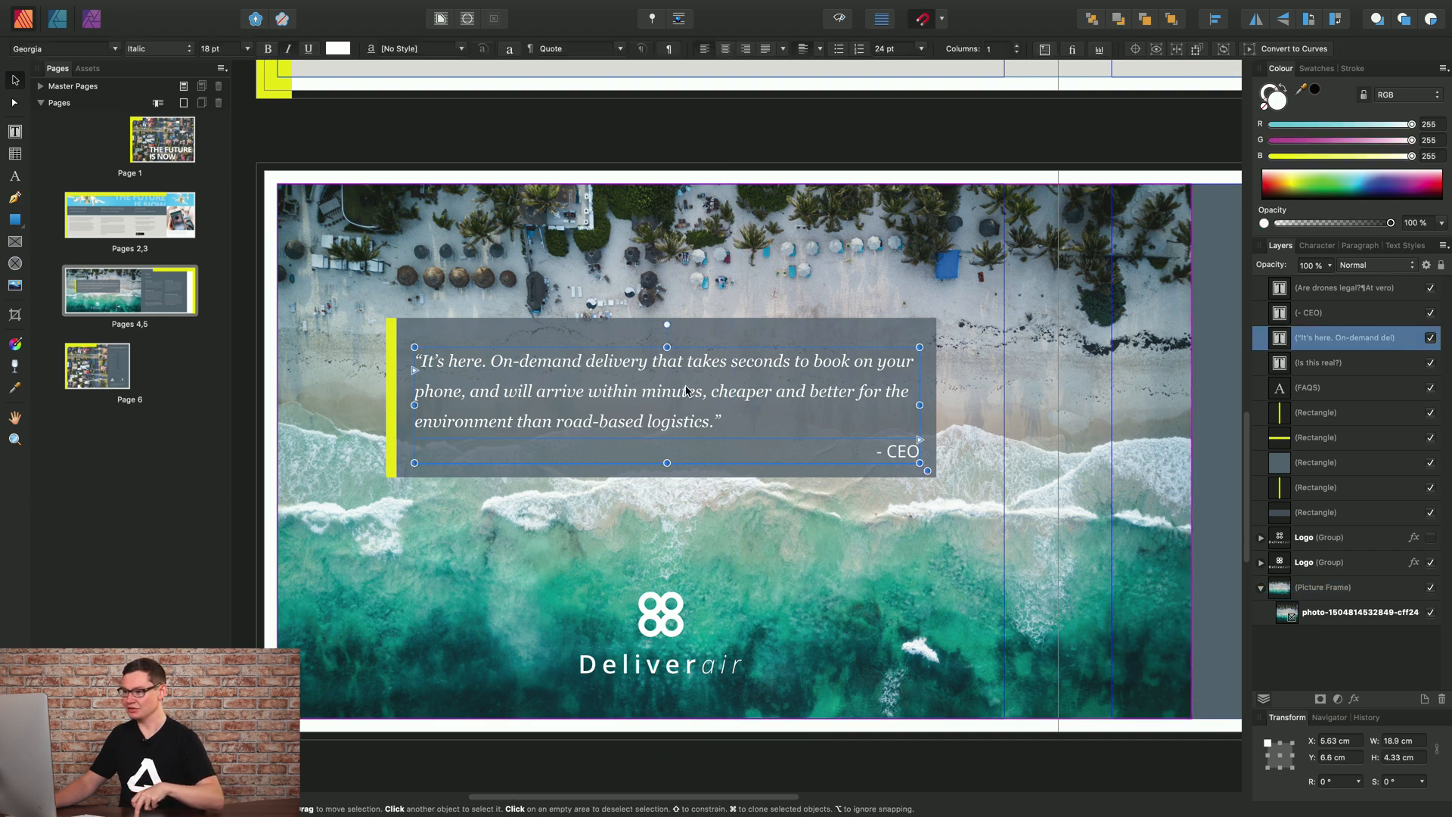
click(665, 399)
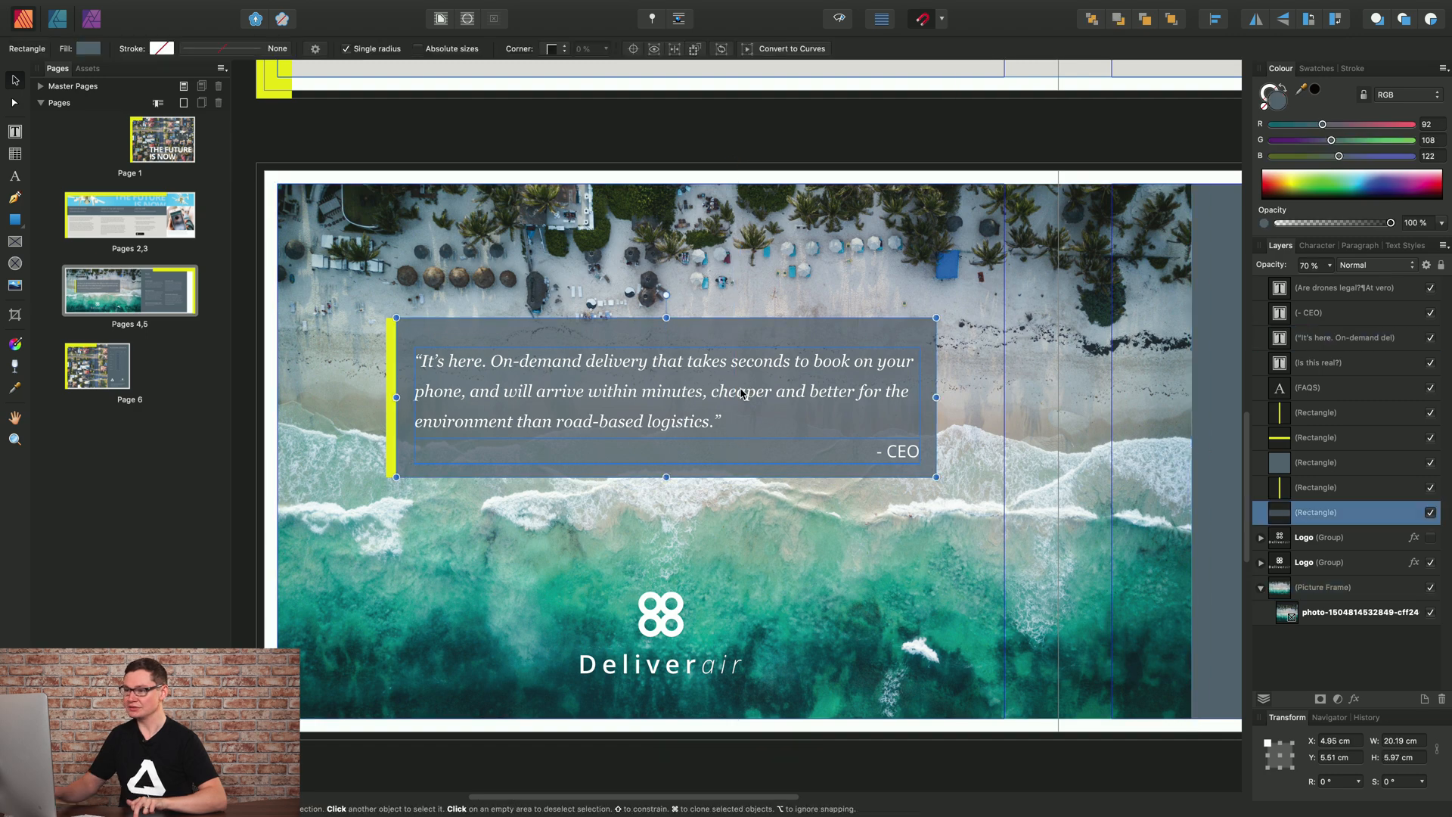
click(1325, 586)
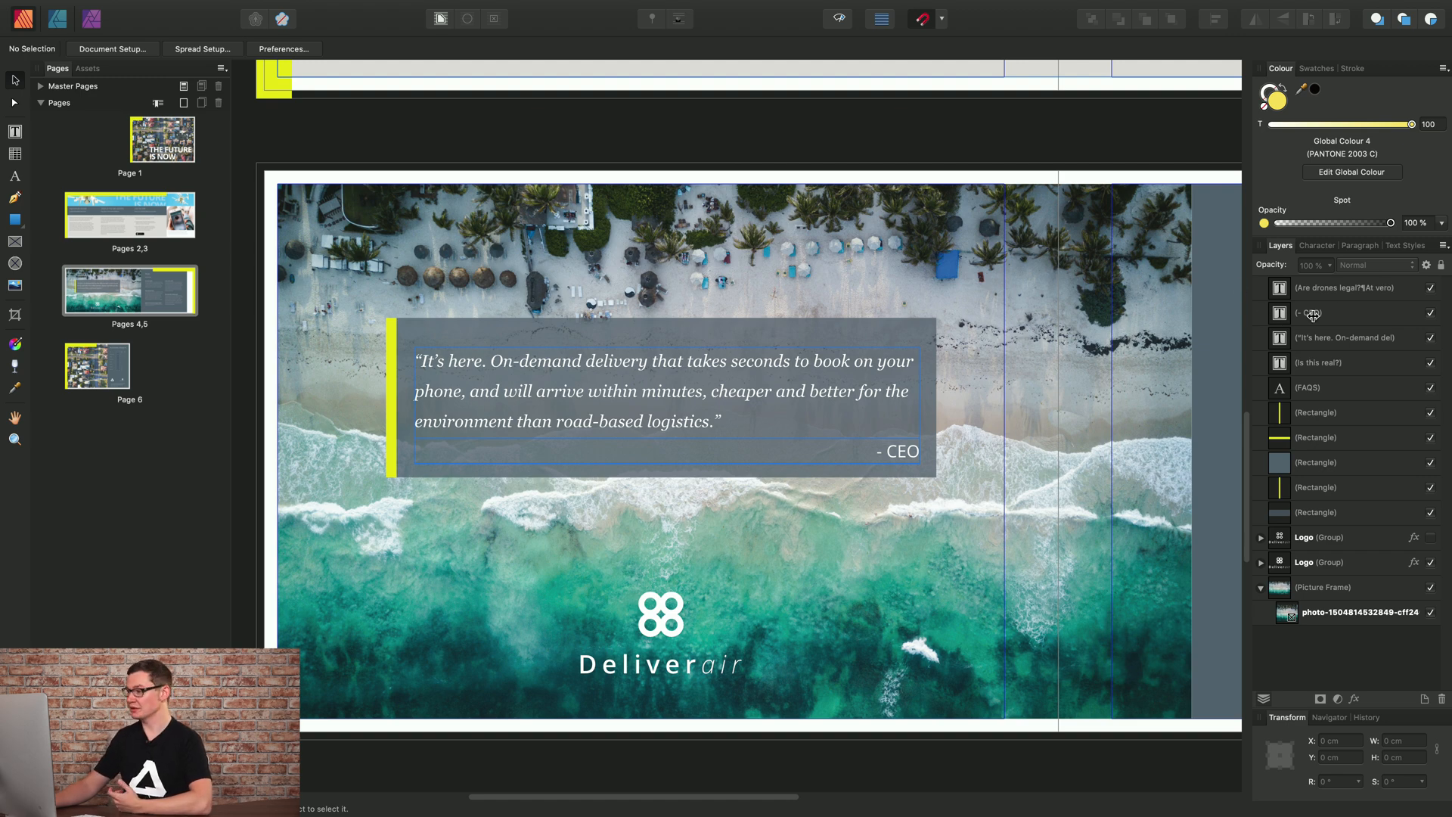
- Pick the quote text, yellow bar and grey rectangle layers, then extend down to the logo
click(648, 388)
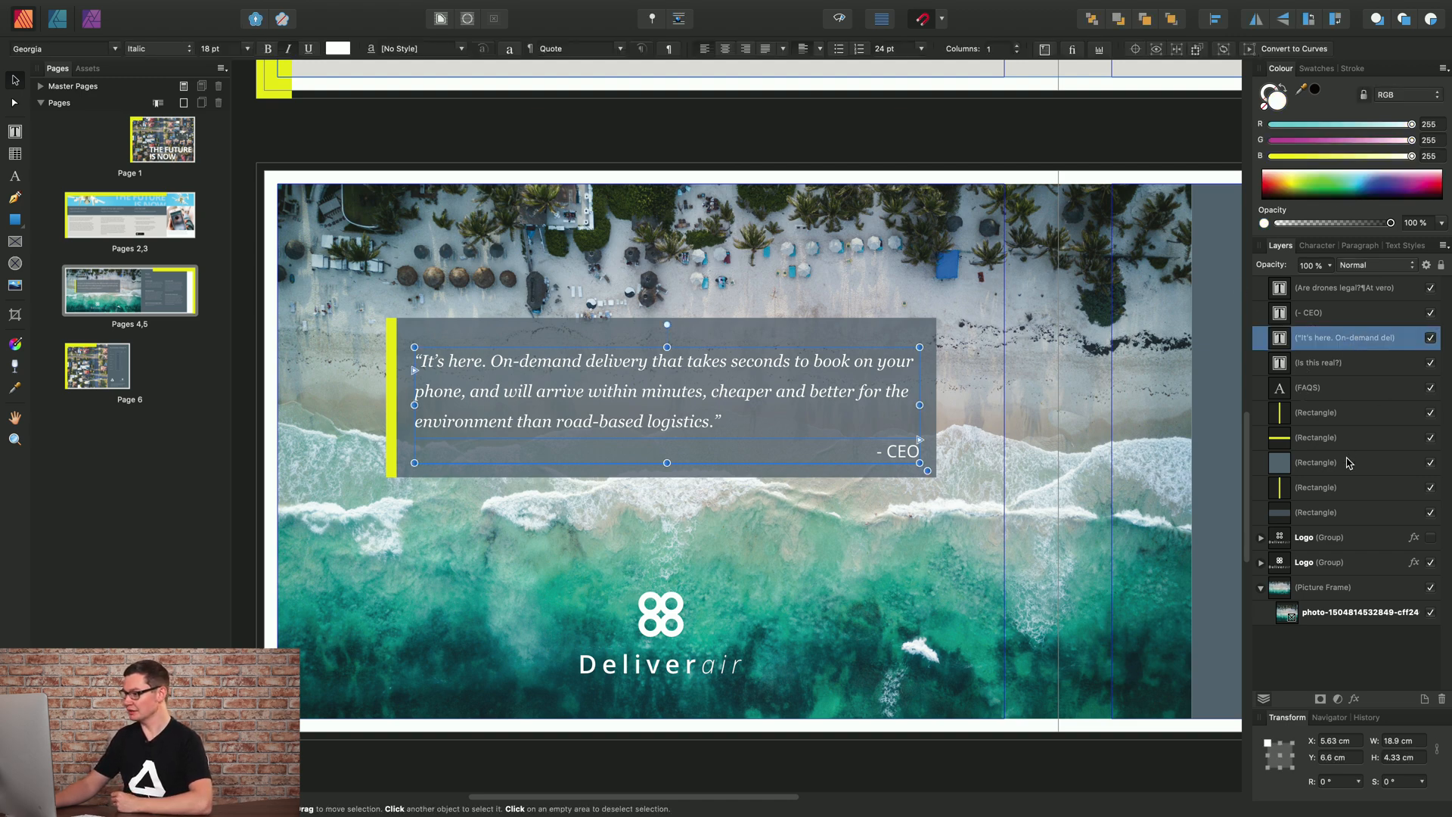
click(1315, 437)
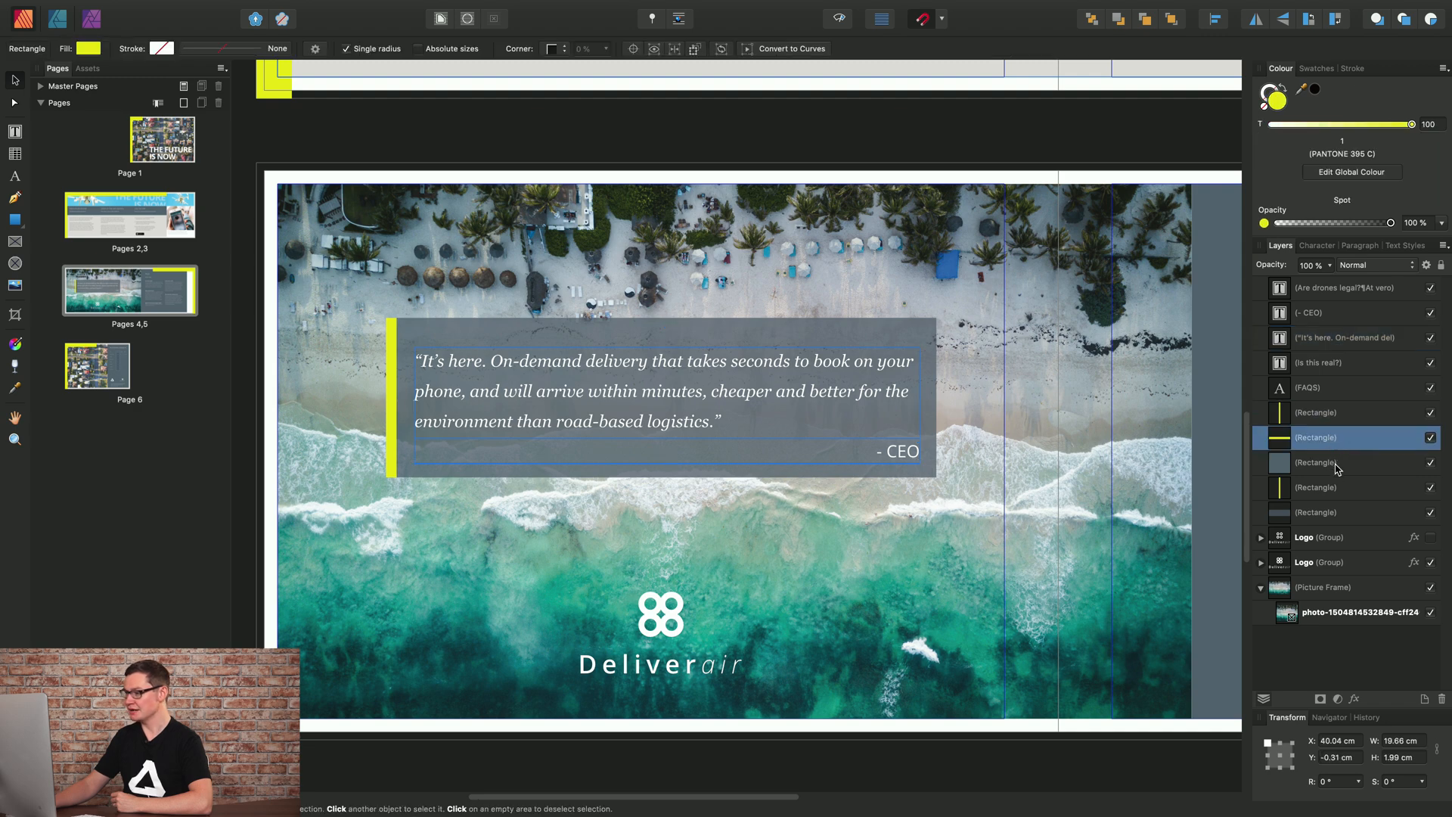
click(1315, 512)
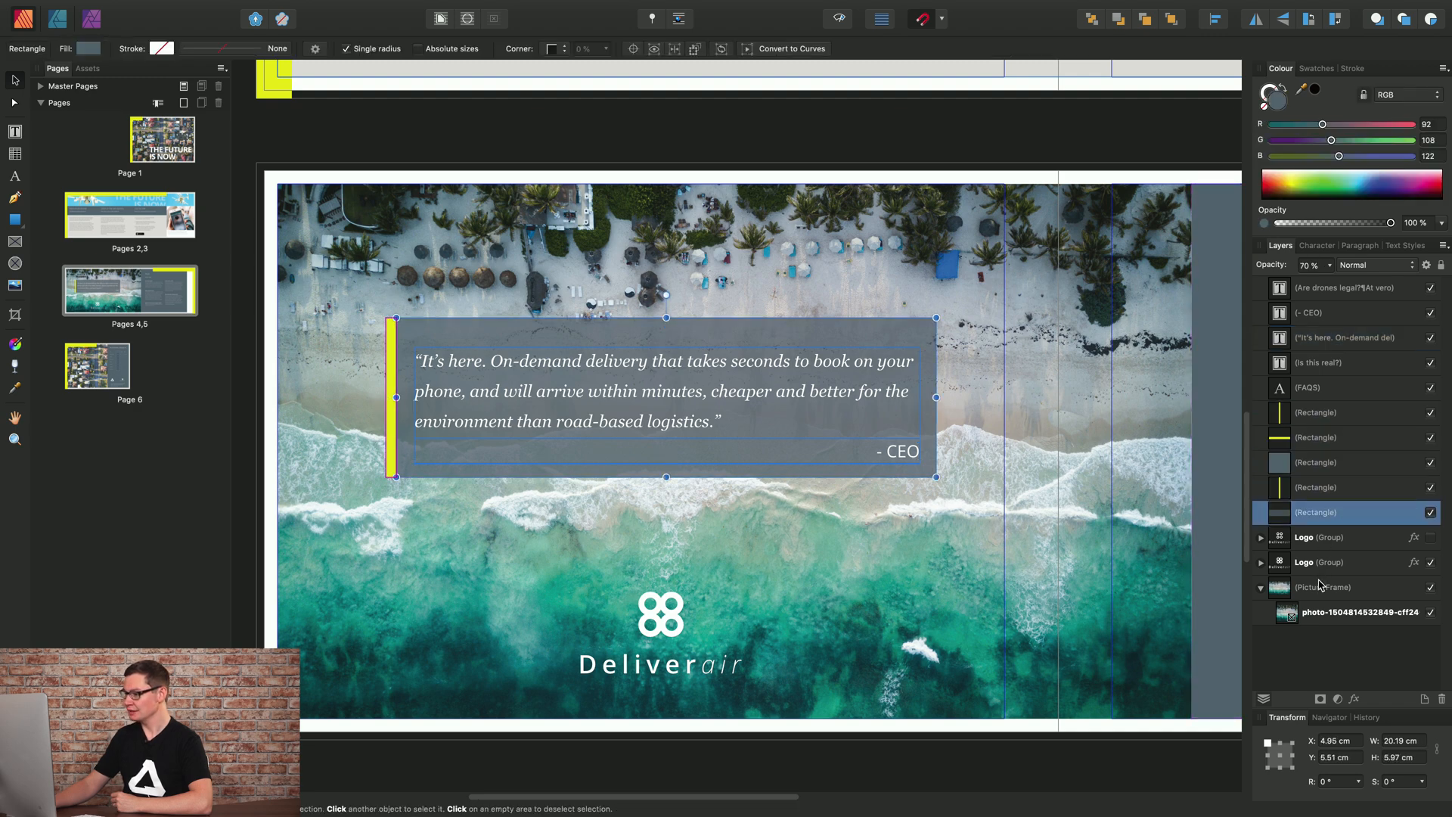
click(1319, 562)
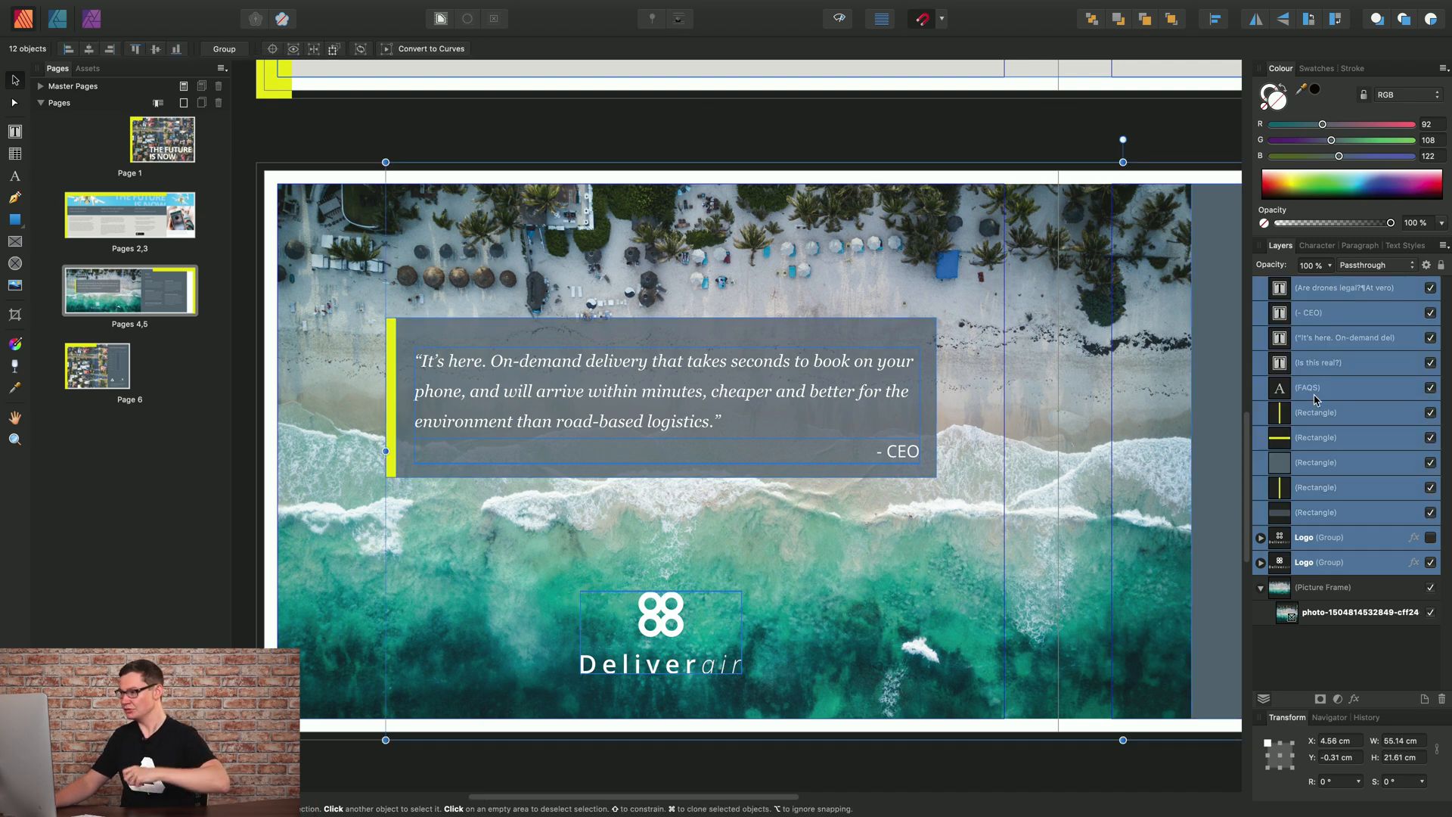
mouse_move(1345, 417)
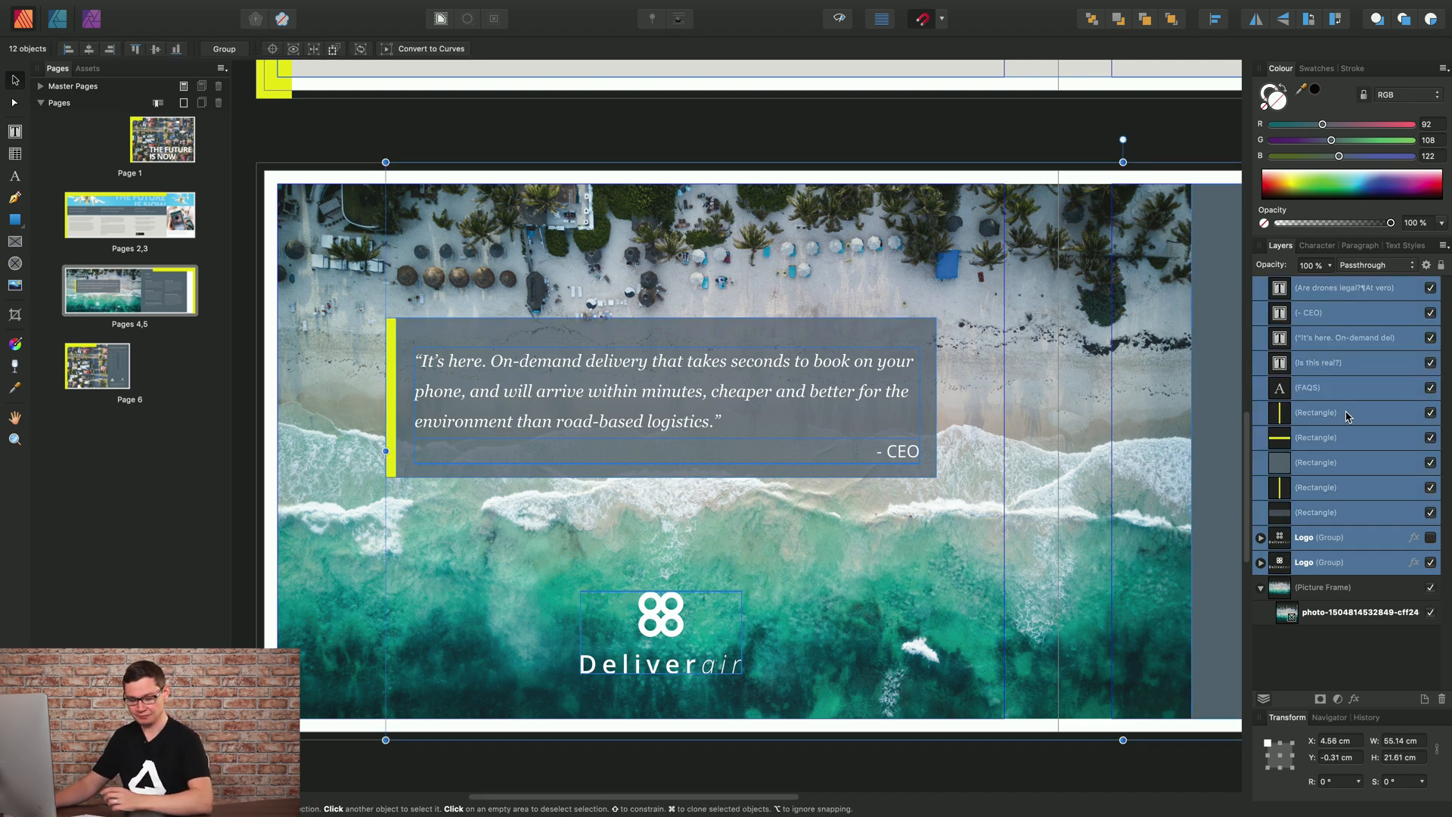
- Select the FAQ answers layer, then add more layers and the logo for seven objects
click(1326, 289)
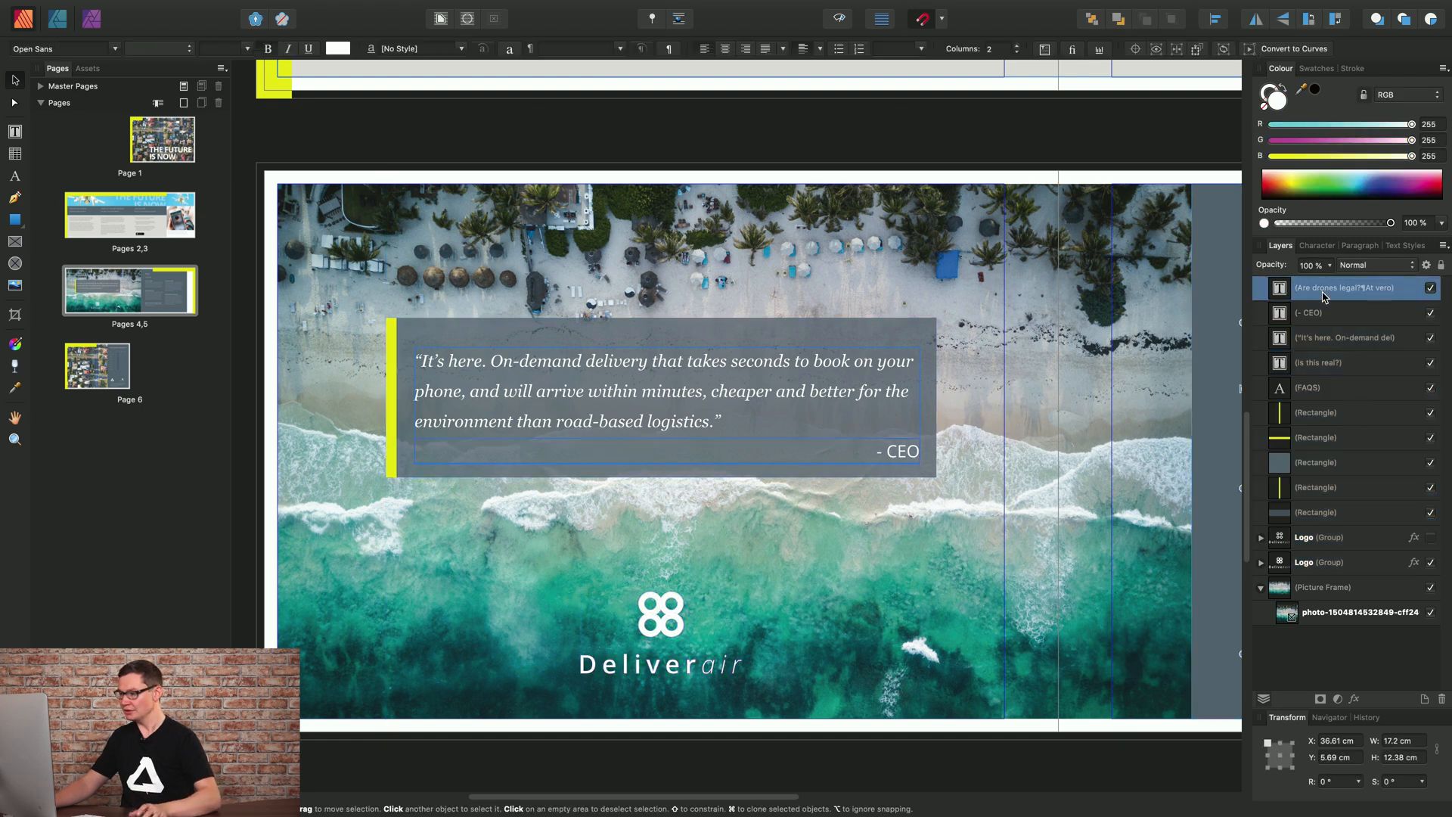
mouse_move(1261, 359)
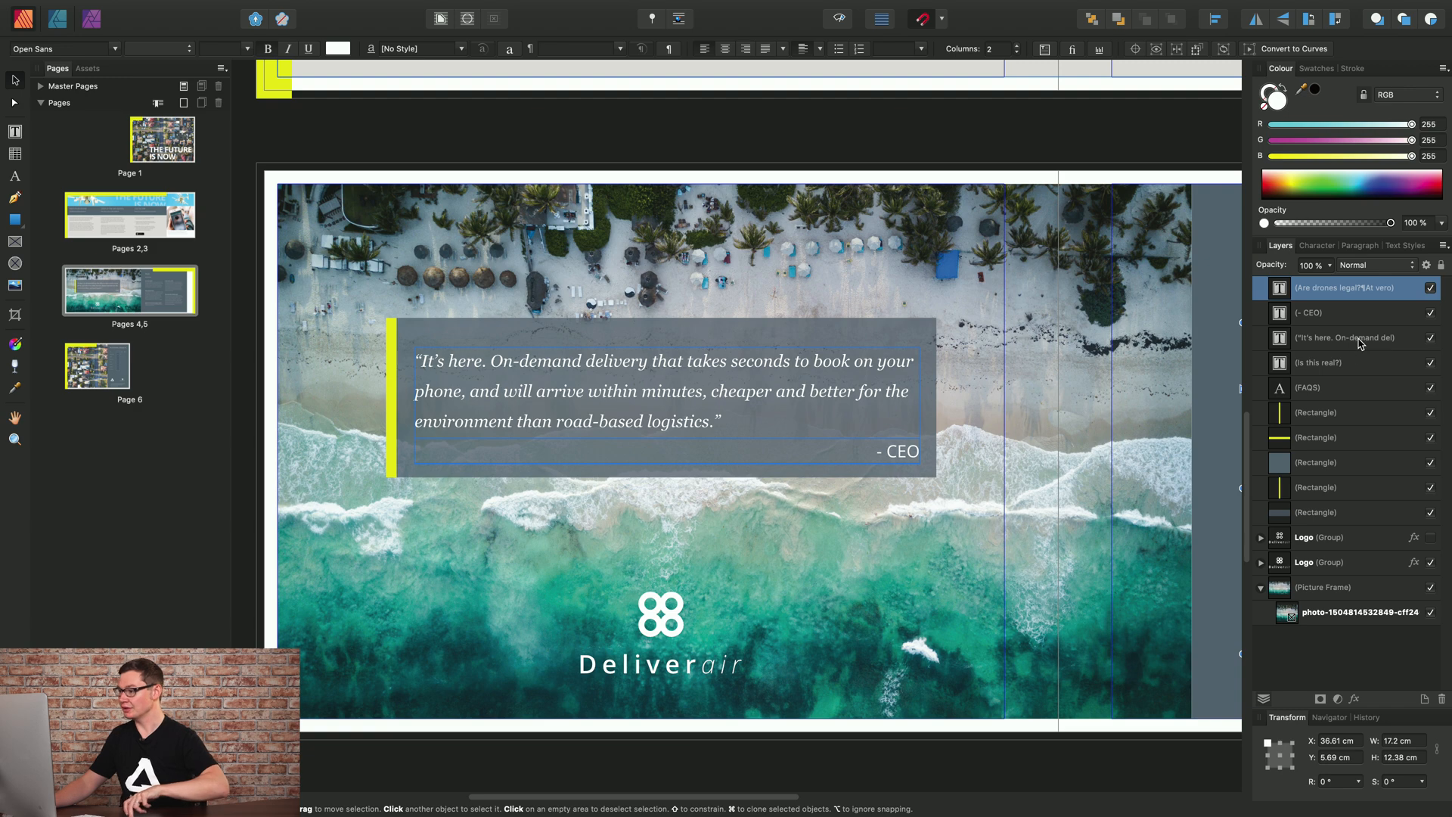
click(1343, 337)
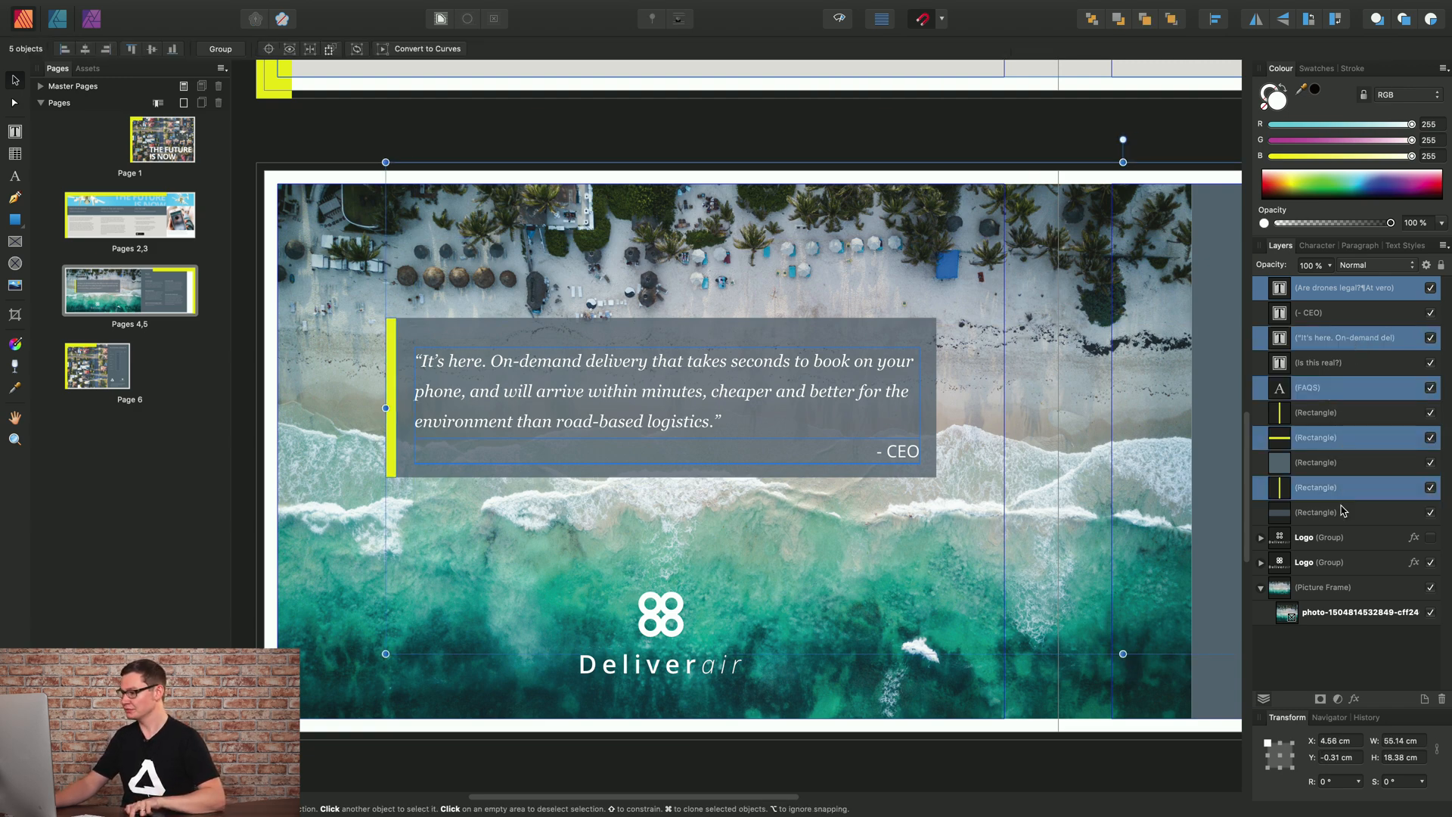
click(1319, 562)
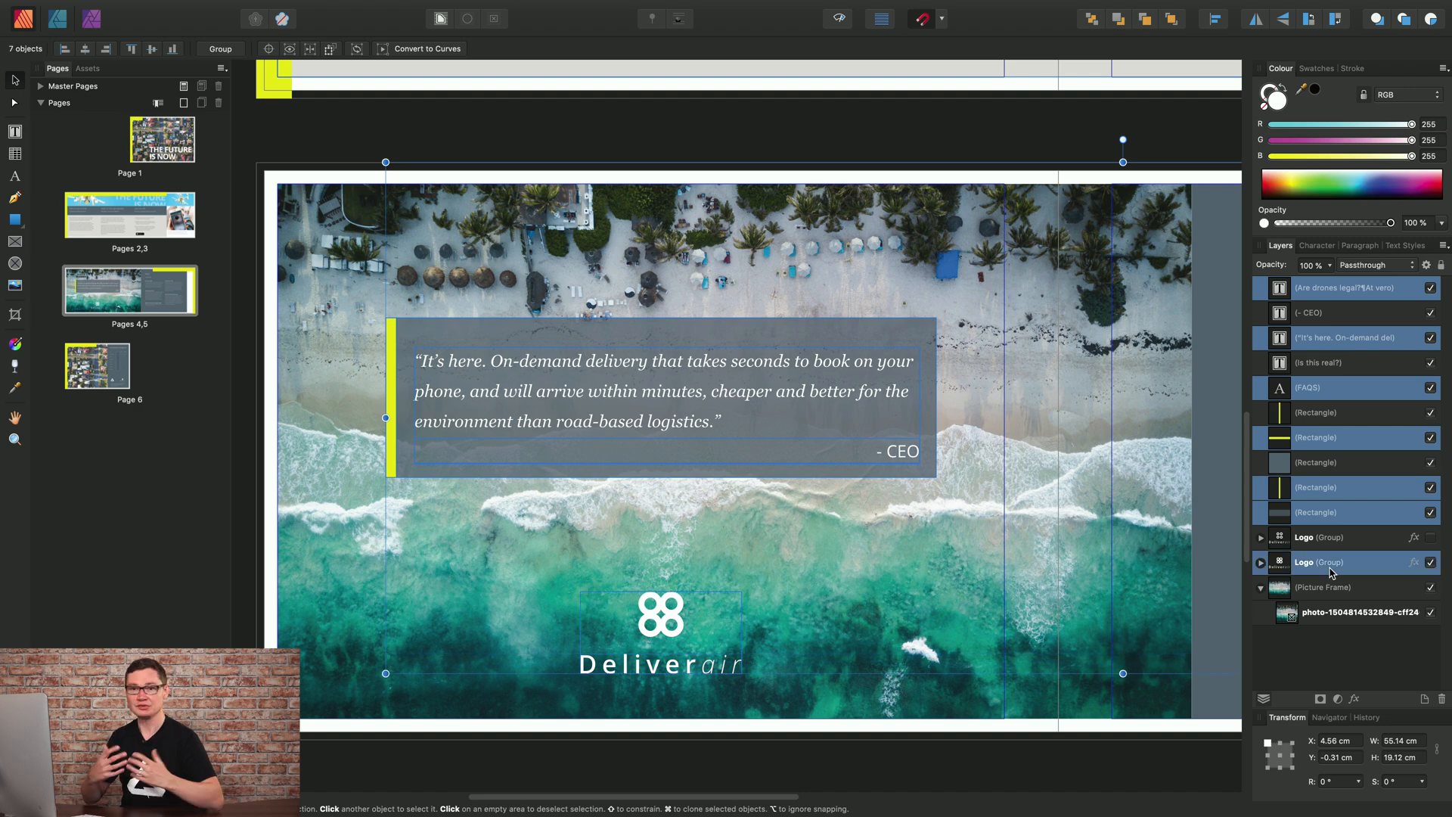
mouse_move(1278, 401)
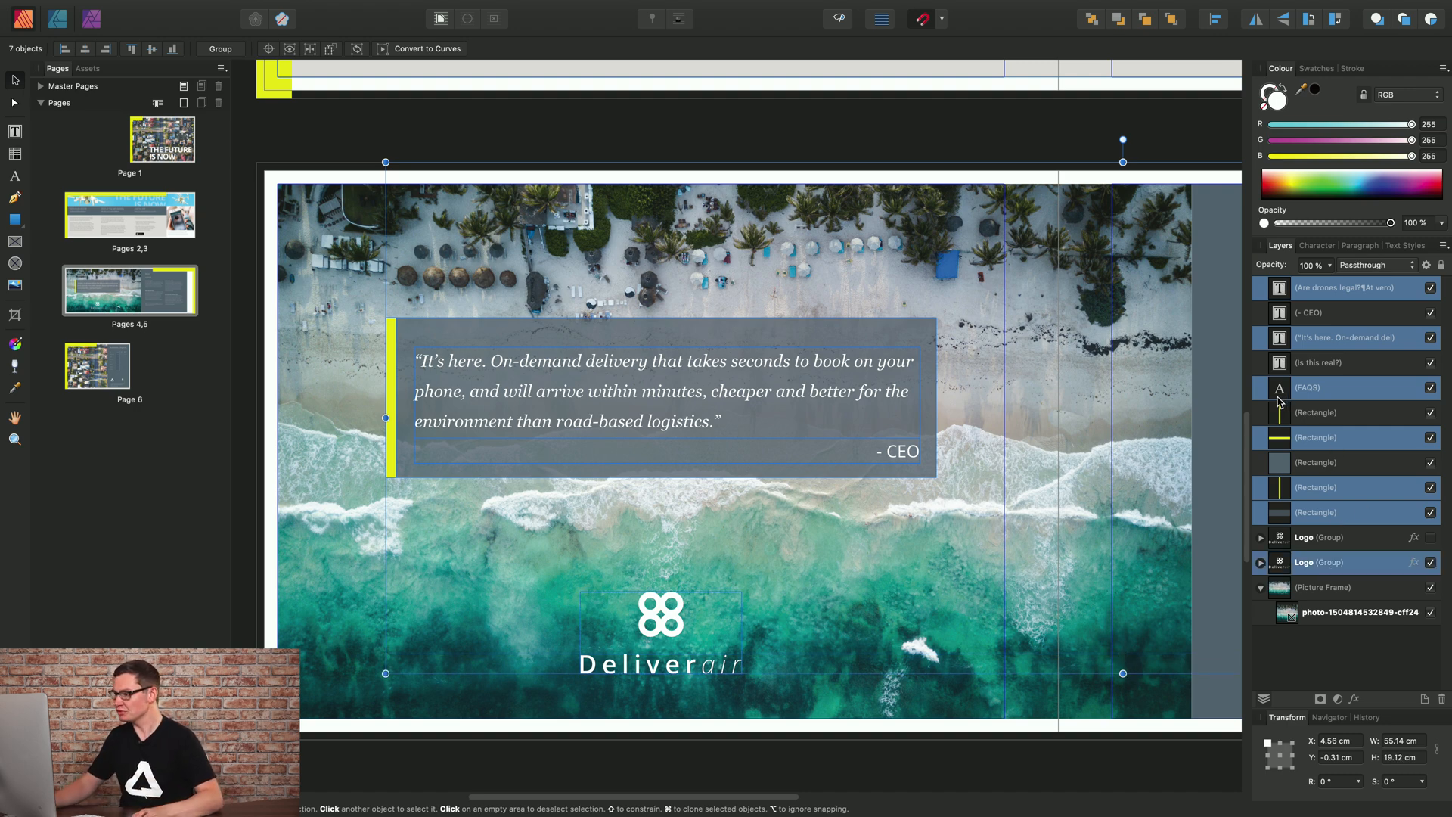
mouse_move(1325, 367)
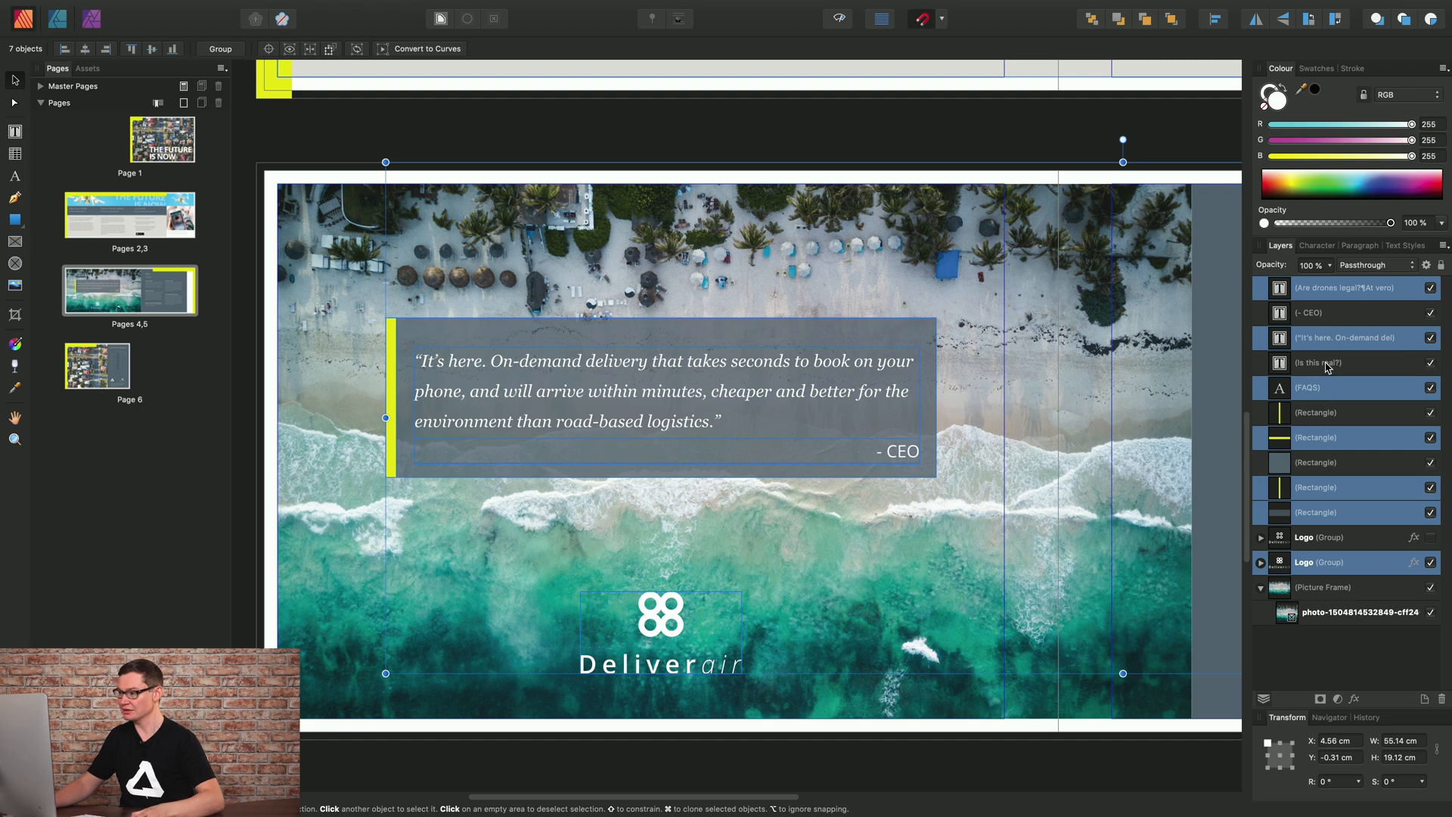